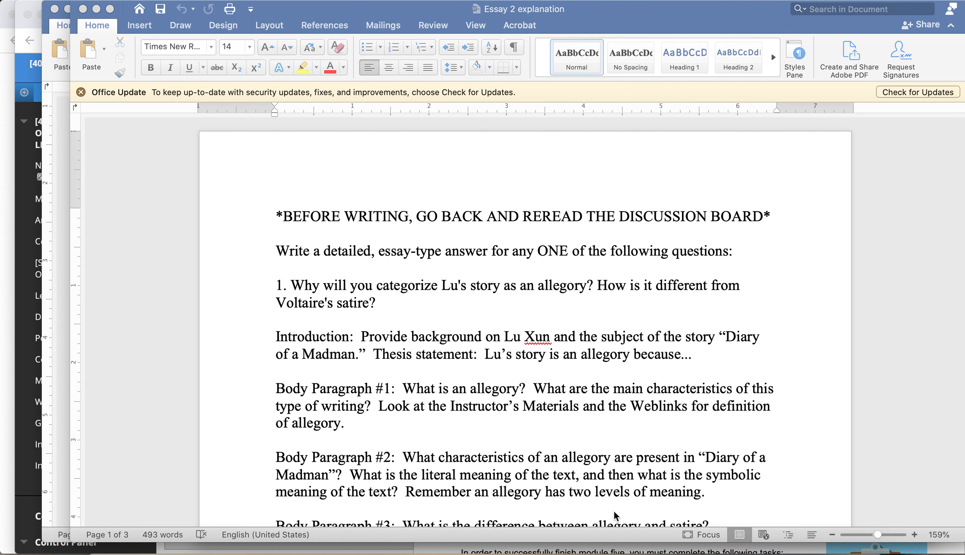
mouse_move(649, 281)
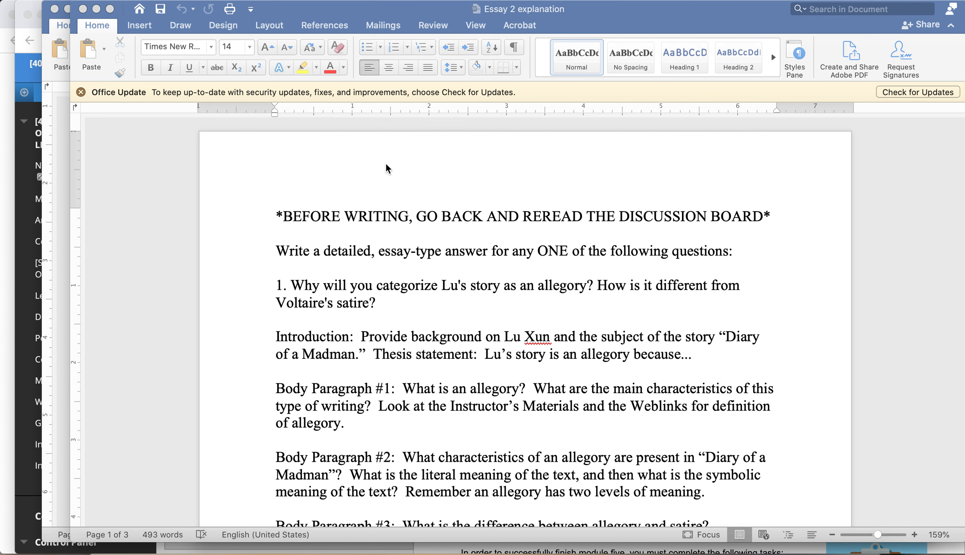
mouse_move(260, 277)
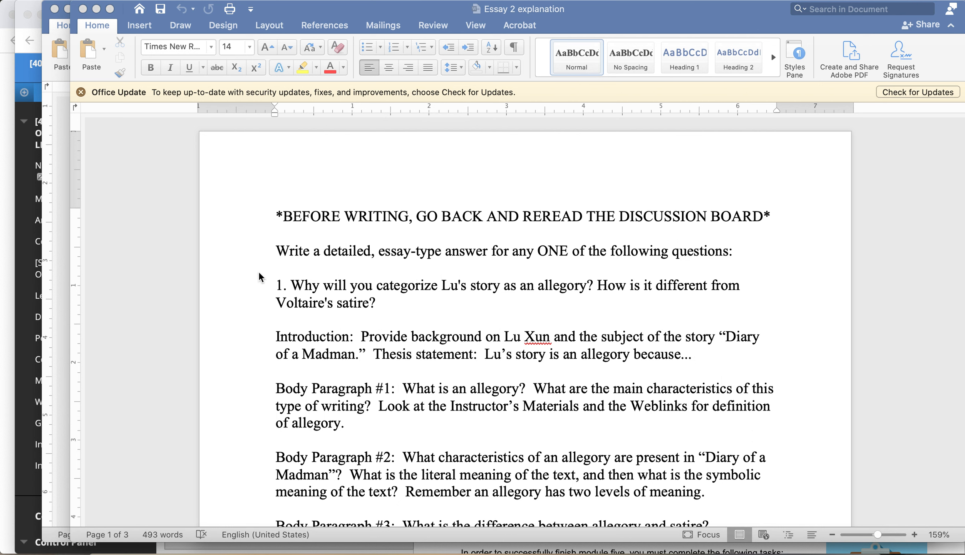
mouse_move(244, 345)
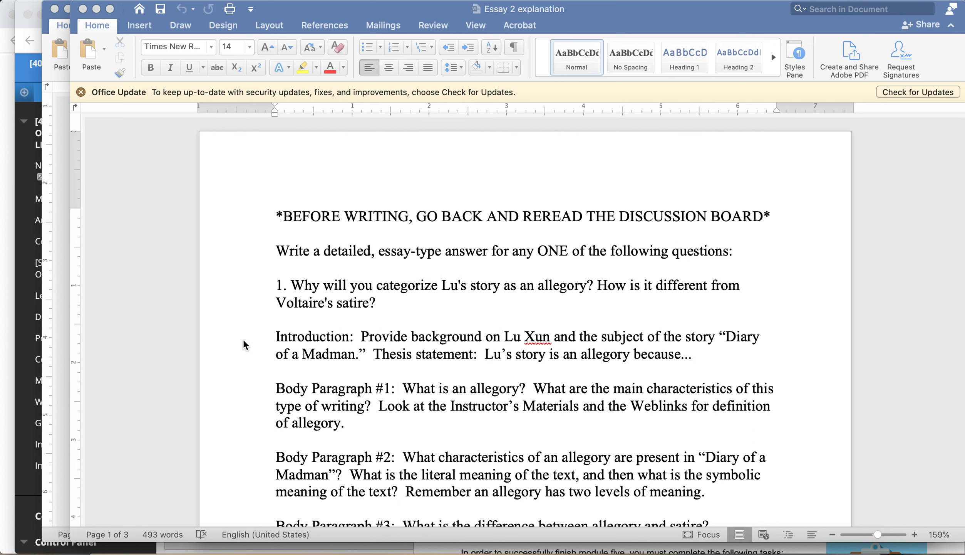
mouse_move(240, 487)
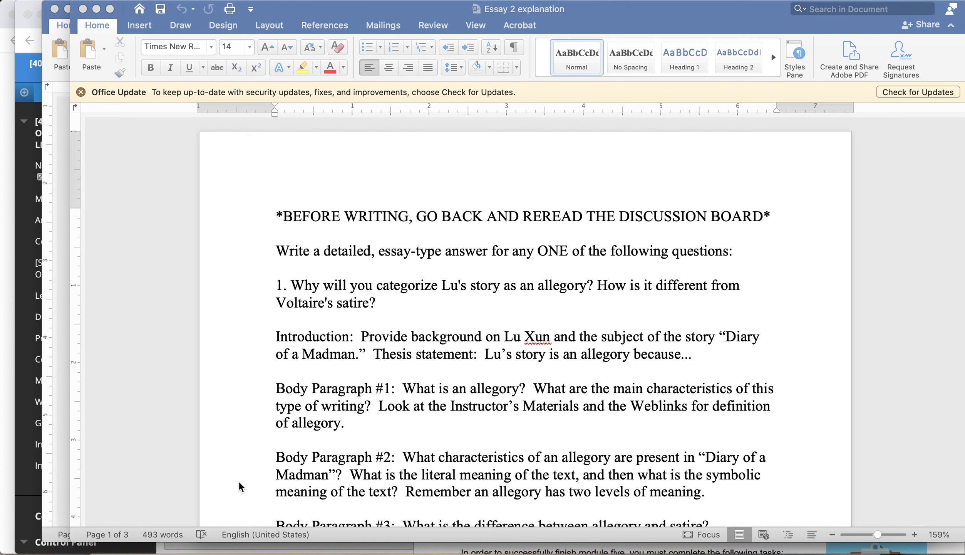
mouse_move(262, 273)
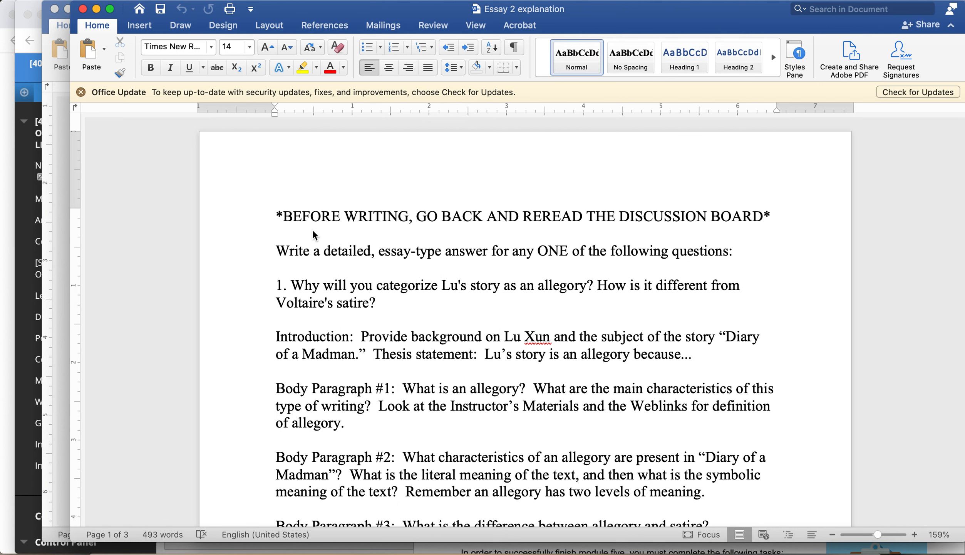
Step: Click in the allegory question's outline to bring Body Paragraph #3 into view
left_click(275, 215)
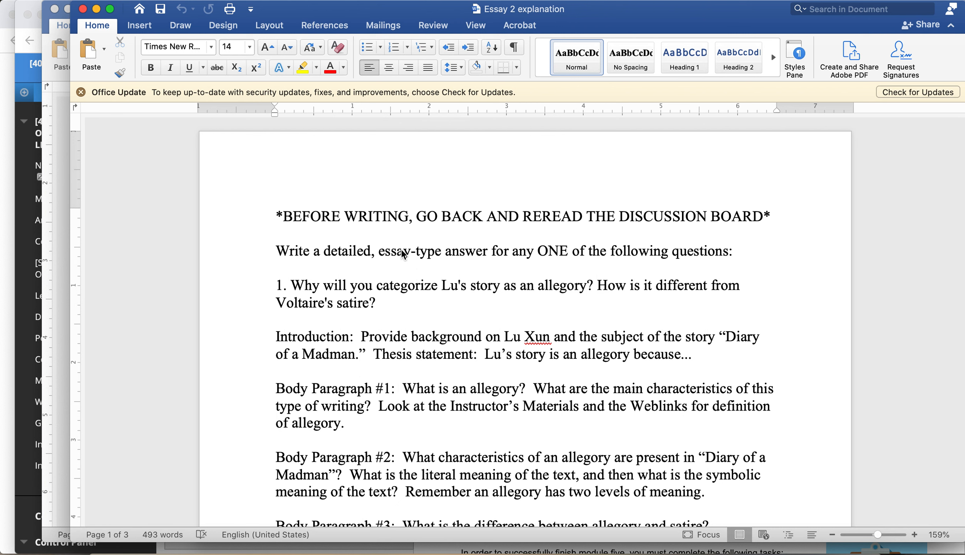
left_click(276, 216)
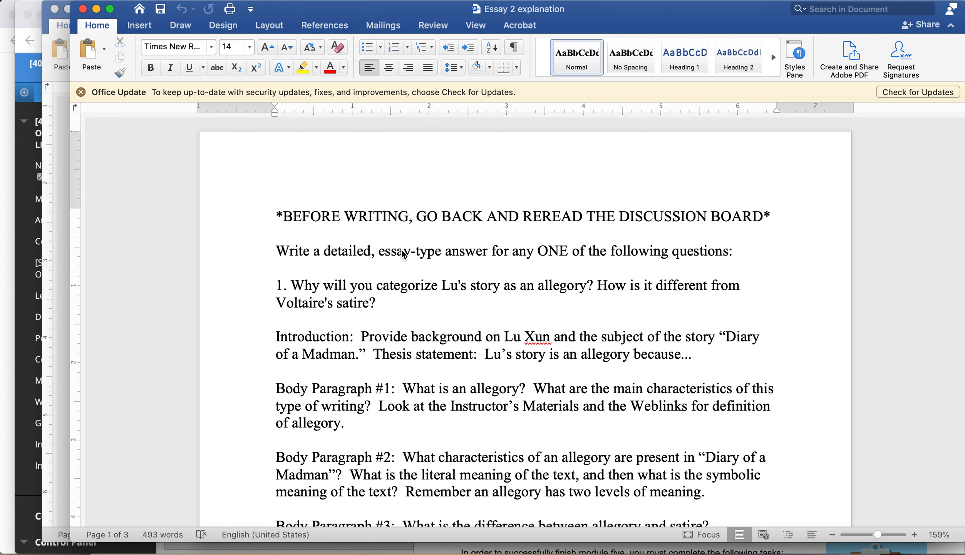
left_click(276, 216)
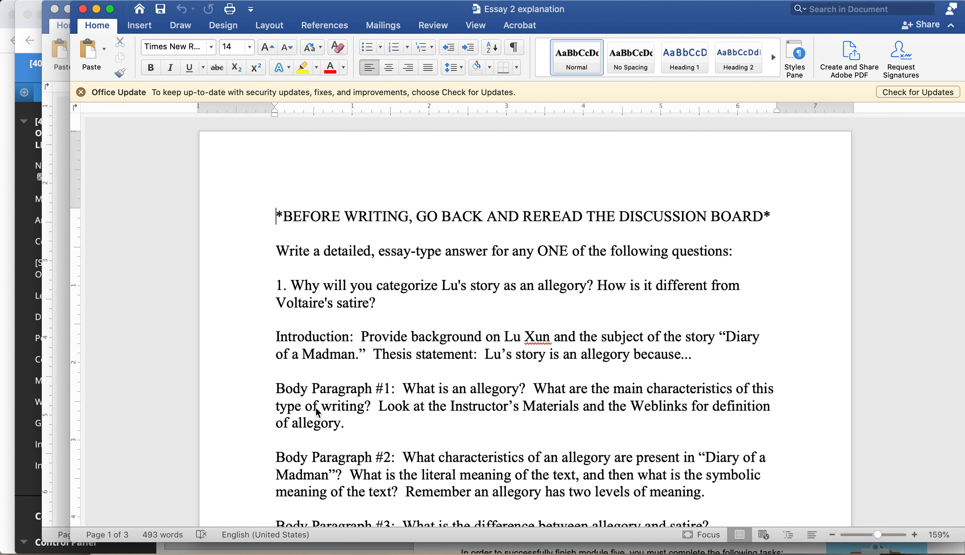
mouse_move(536, 410)
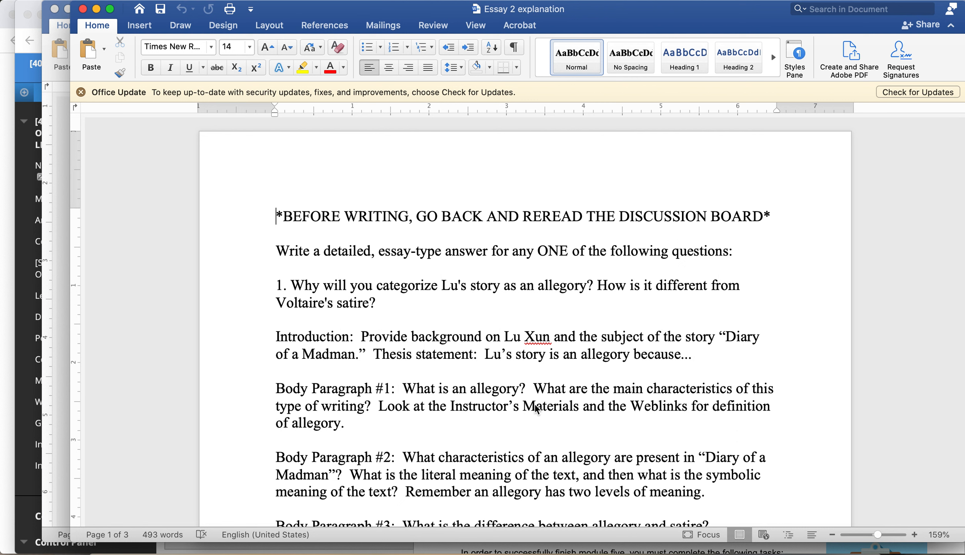
mouse_move(549, 408)
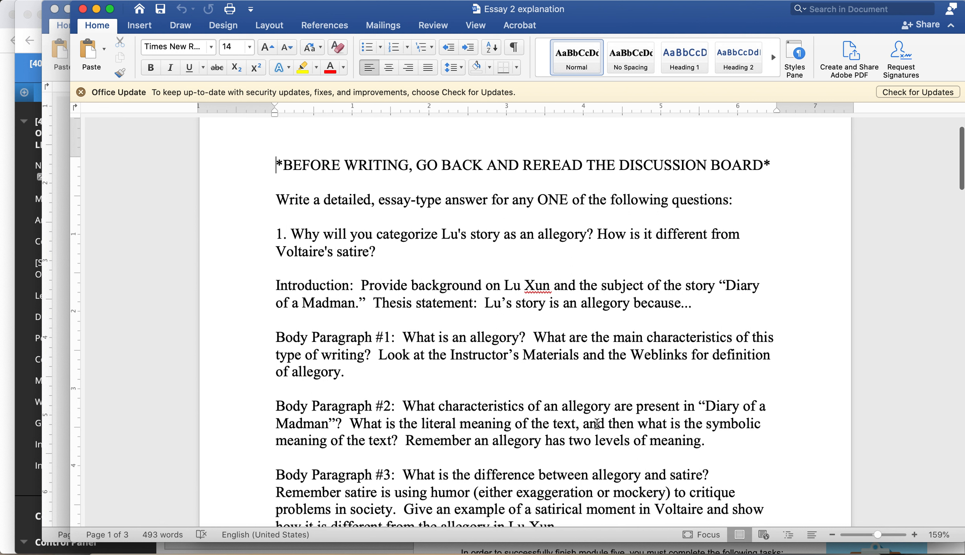
Step: Click around question 1's body paragraphs, then scroll down to its Conclusion section
scroll("up", 3)
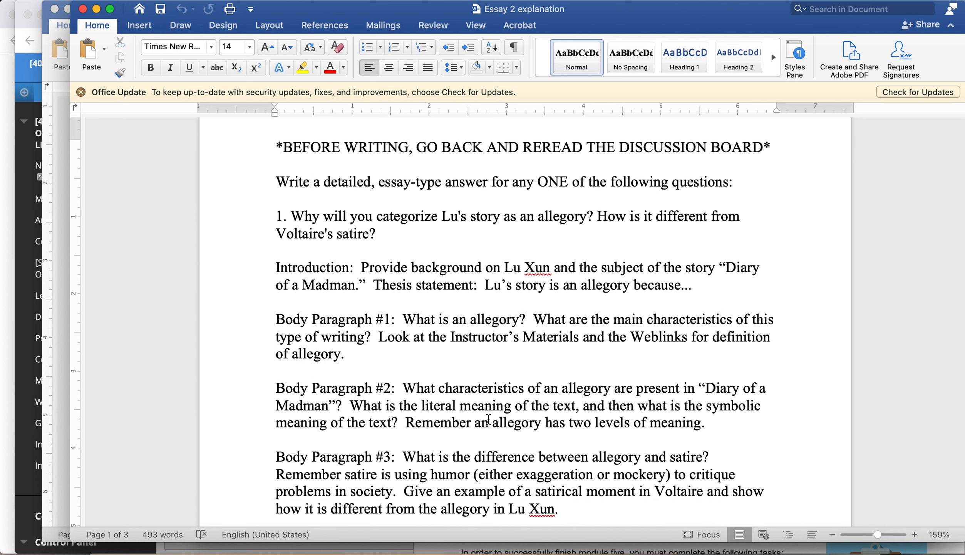
left_click(277, 146)
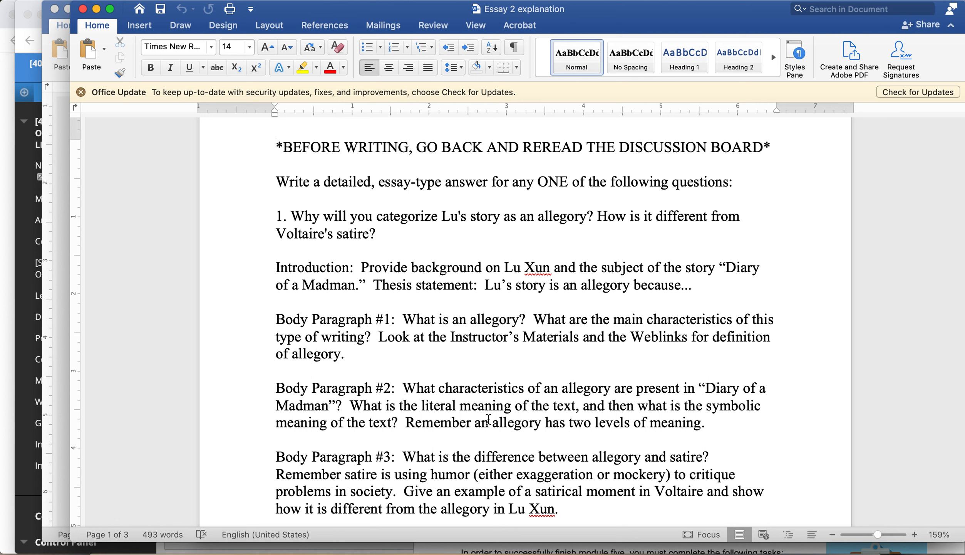
left_click(277, 147)
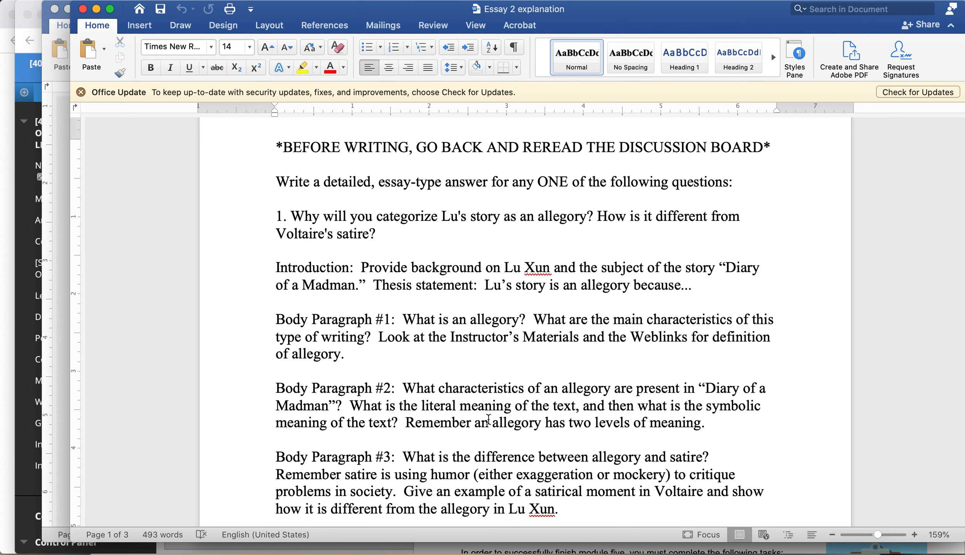
left_click(276, 147)
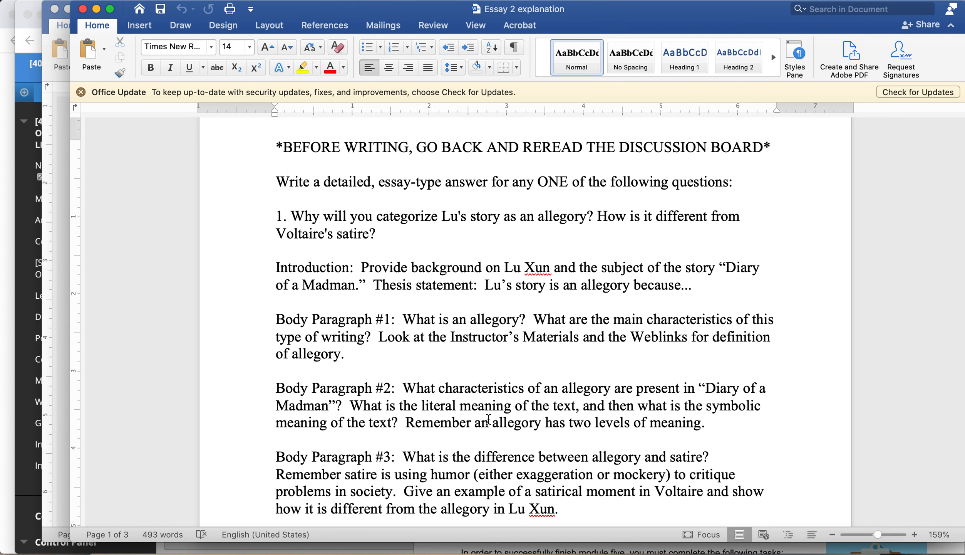
left_click(276, 147)
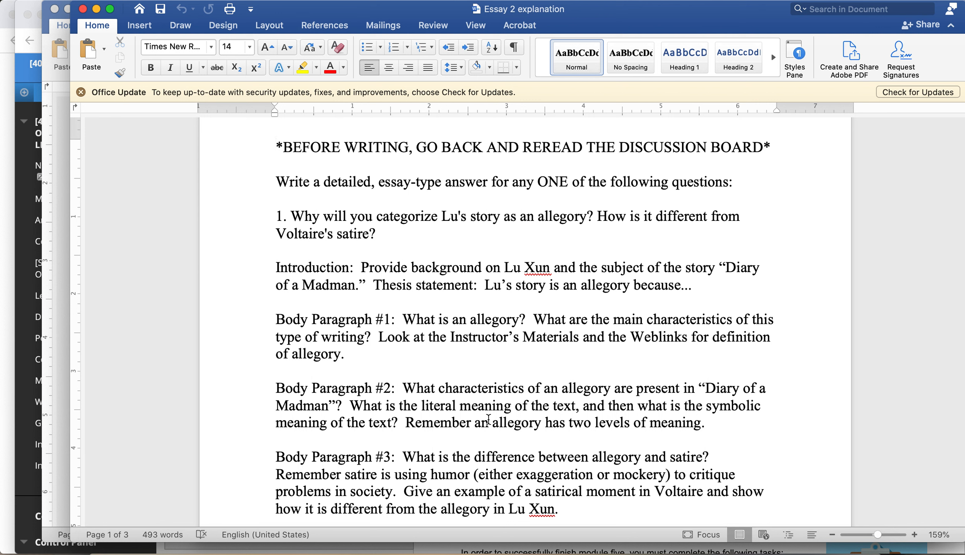
left_click(276, 146)
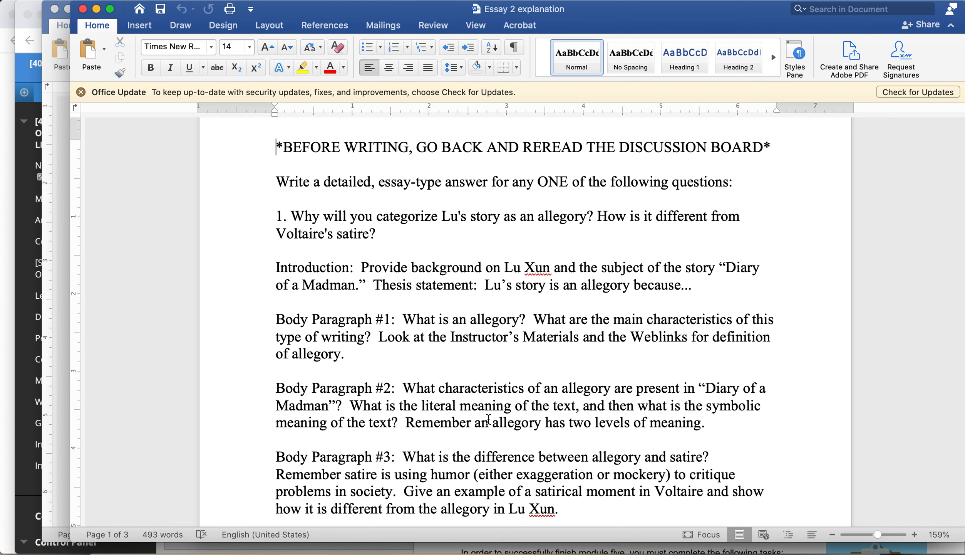
mouse_move(485, 450)
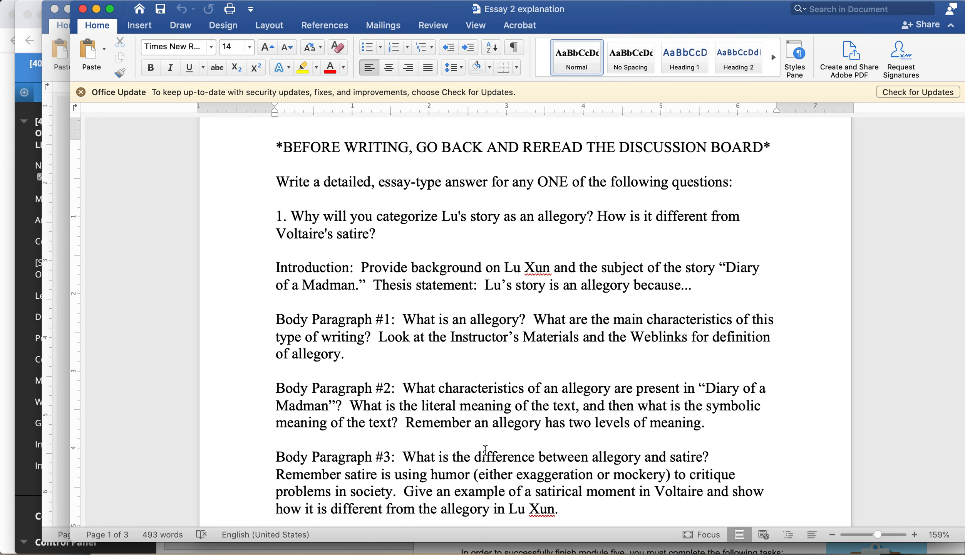
scroll("down", 3)
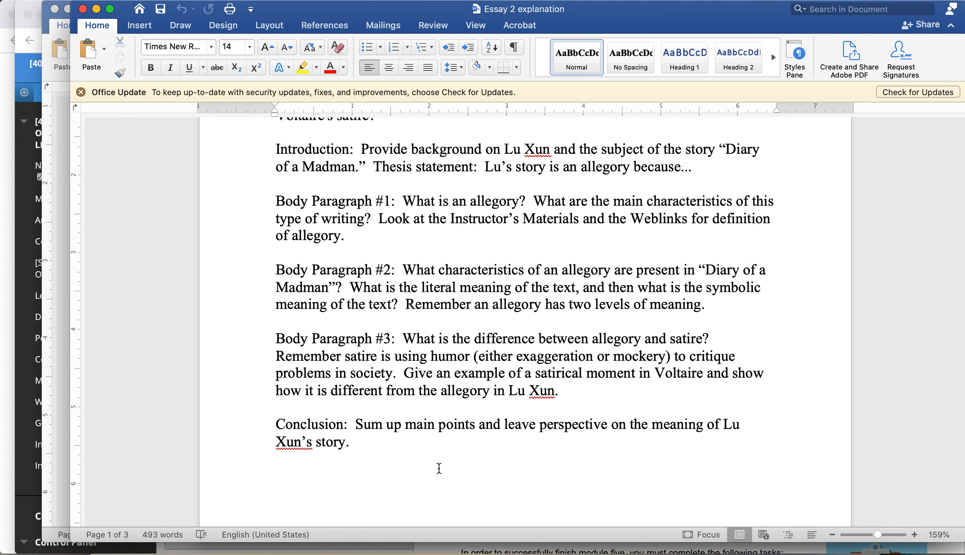
Step: Scroll through question 2's outline on female characters, from introduction to Conclusion
scroll("down", 3)
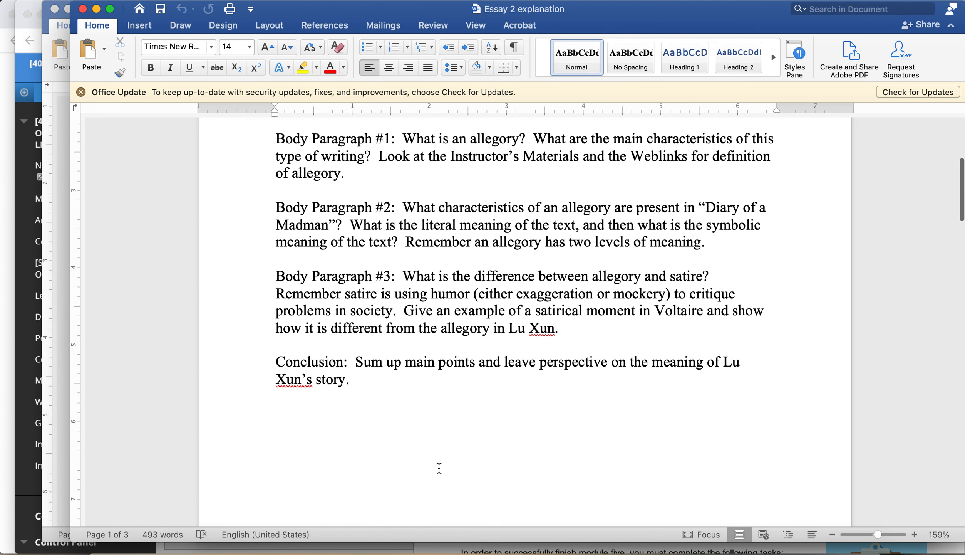
scroll("down", 3)
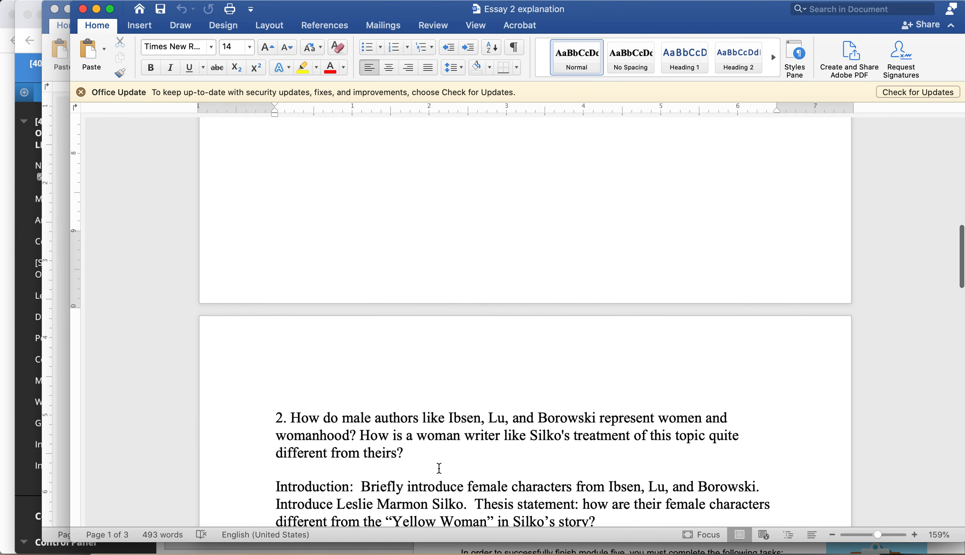
scroll("down", 3)
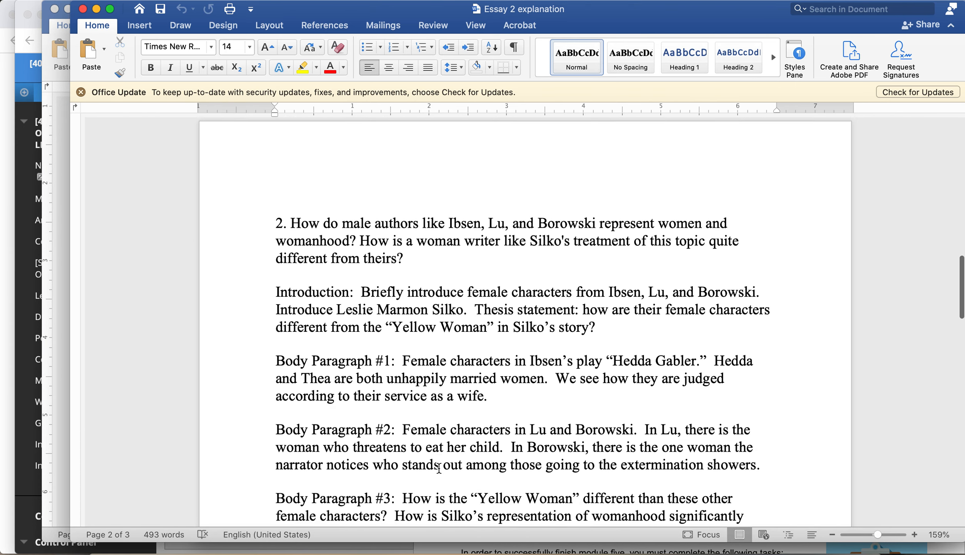
scroll("up", 3)
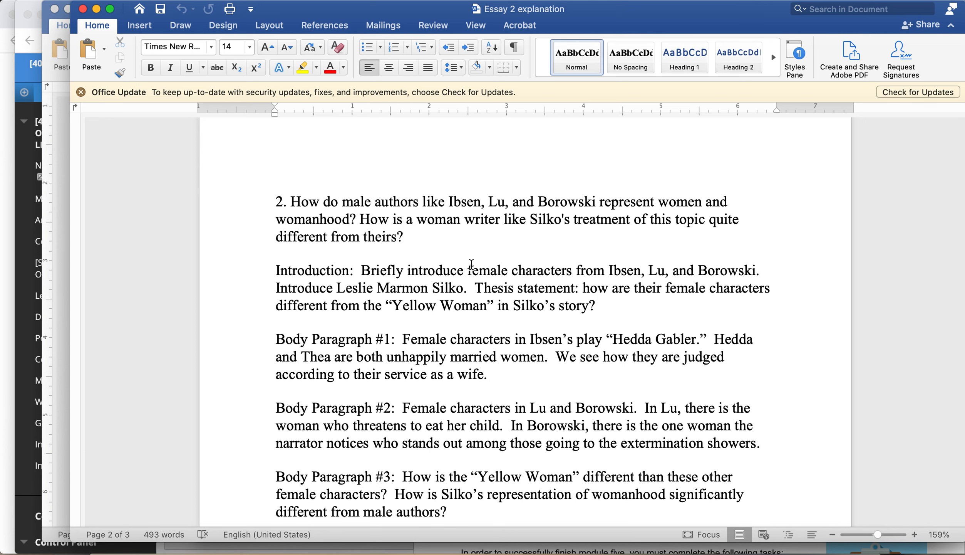
scroll("down", 3)
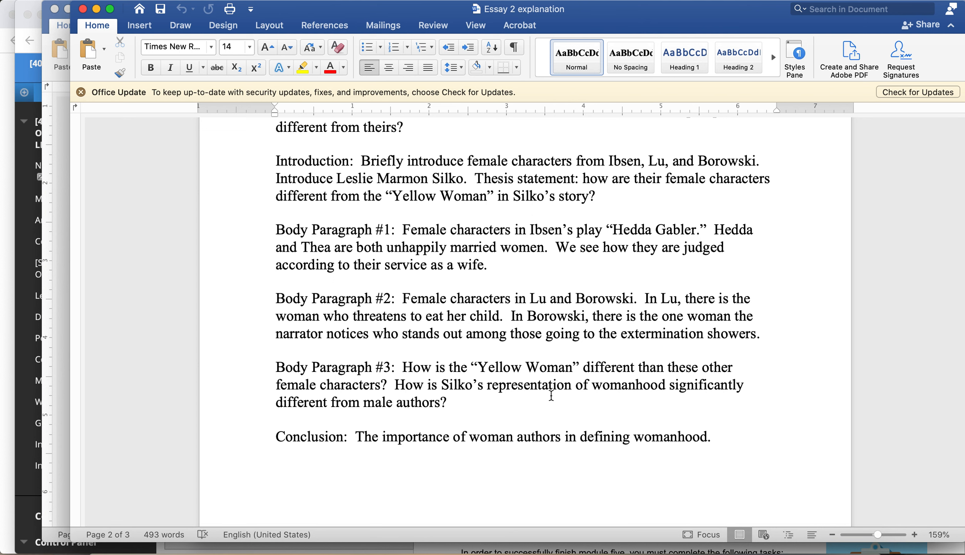
scroll("down", 3)
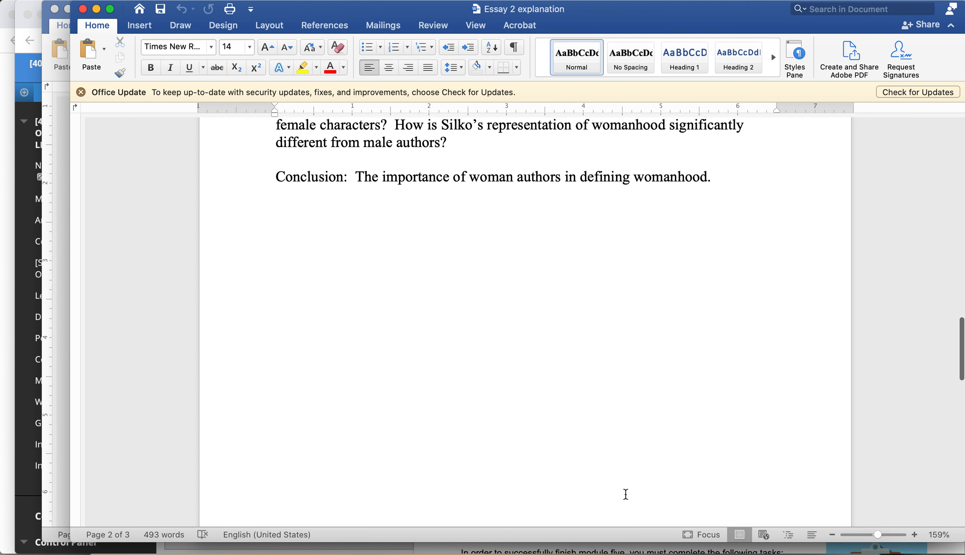
Step: Scroll down to question 3's racism outline on Borowski and Silko
scroll("down", 3)
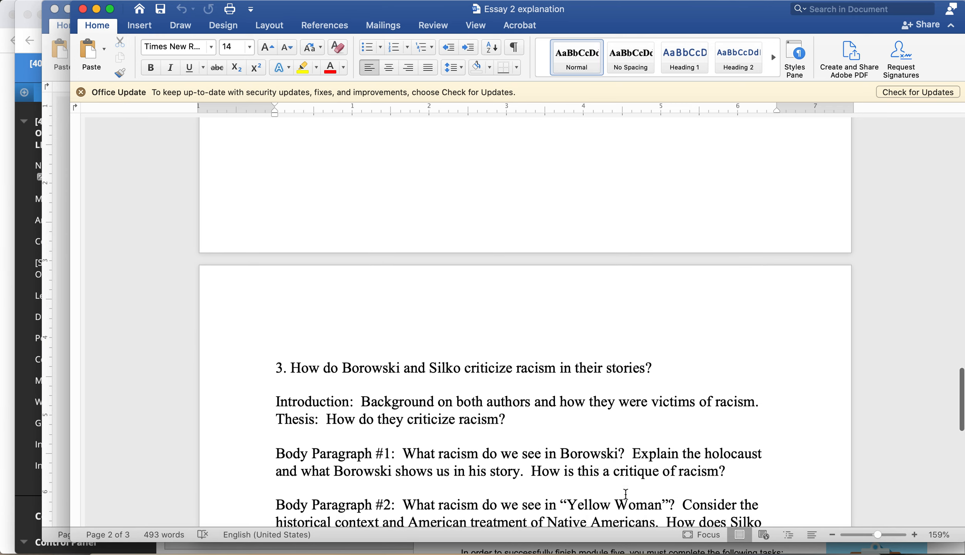
scroll("down", 3)
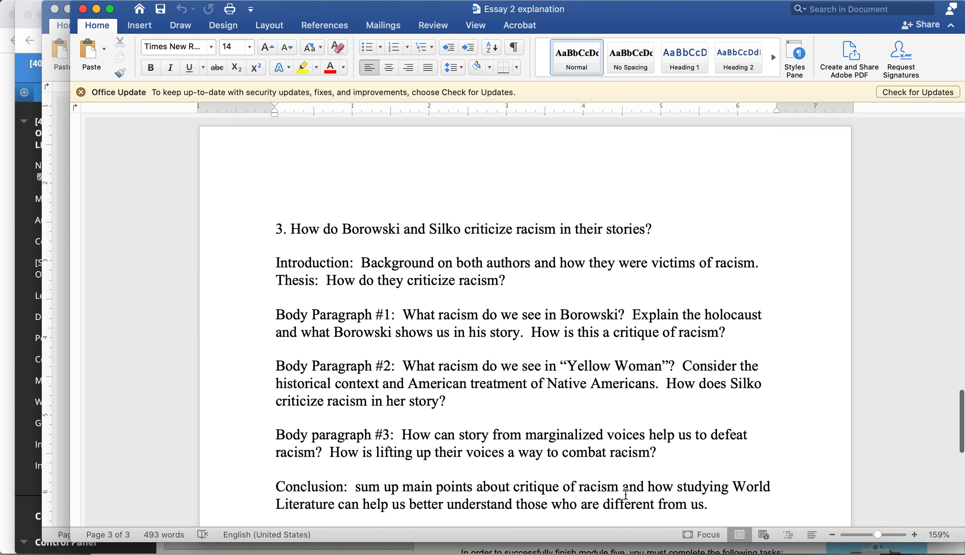
scroll("up", 3)
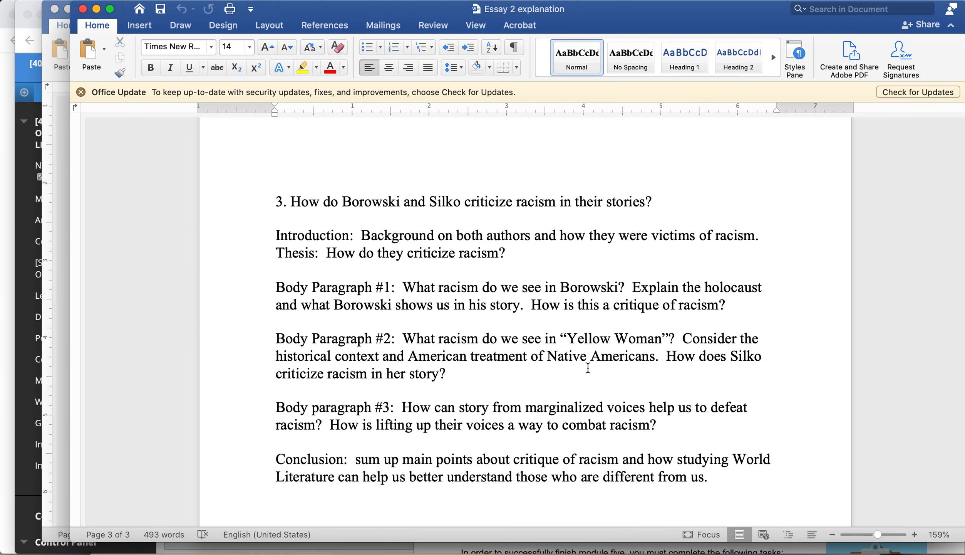
mouse_move(499, 382)
type("ies")
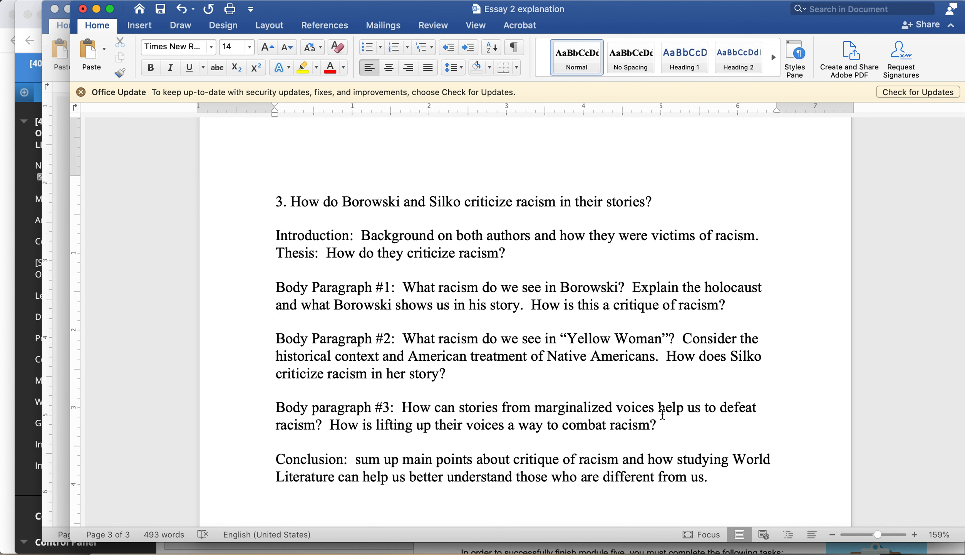
left_click(499, 406)
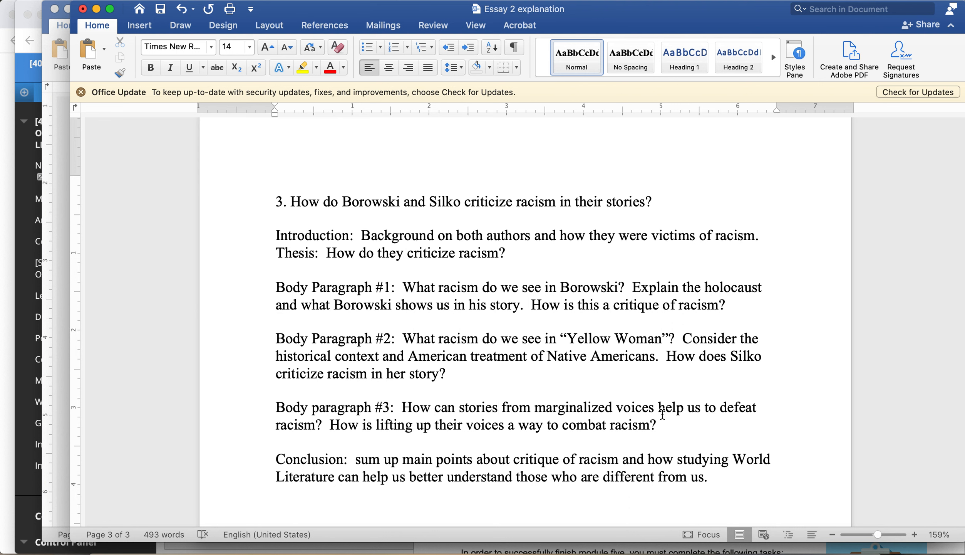
left_click(499, 407)
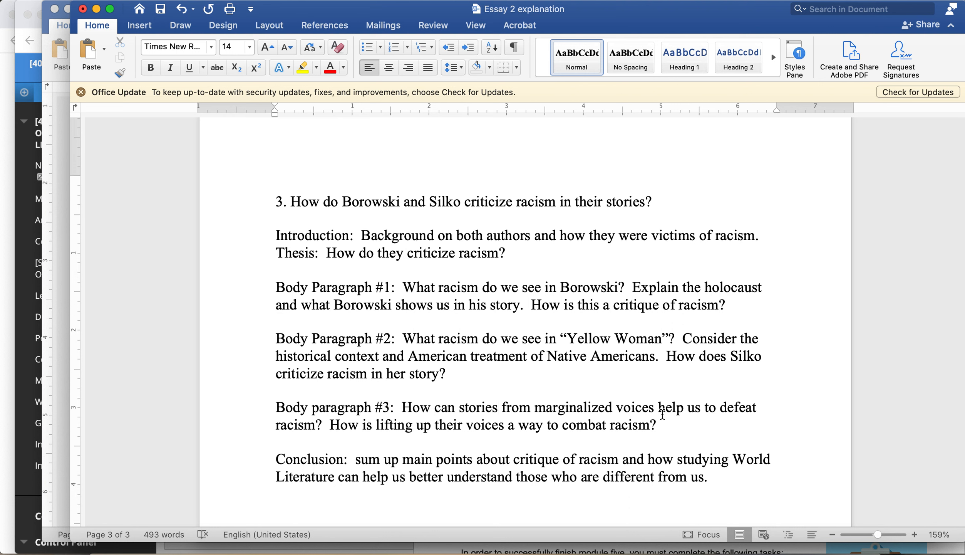
left_click(499, 408)
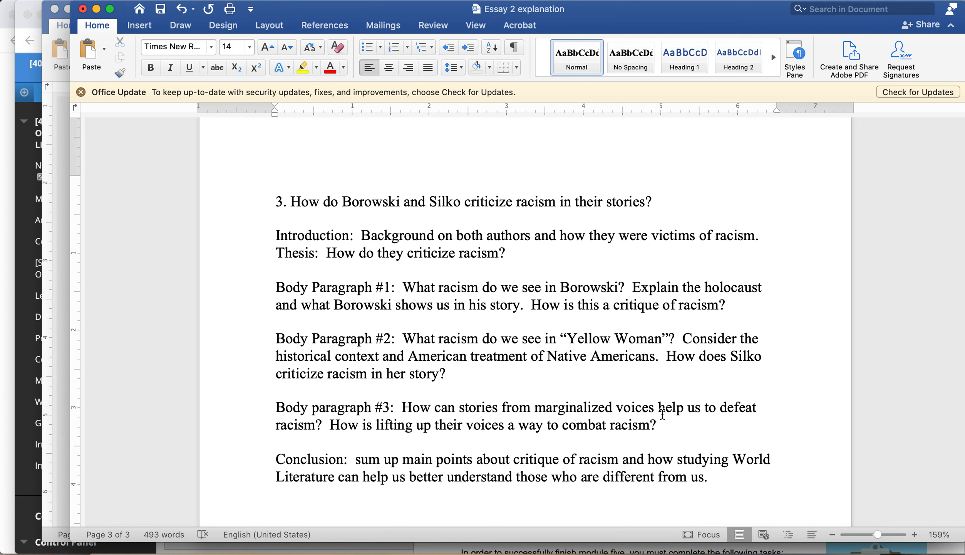
left_click(498, 407)
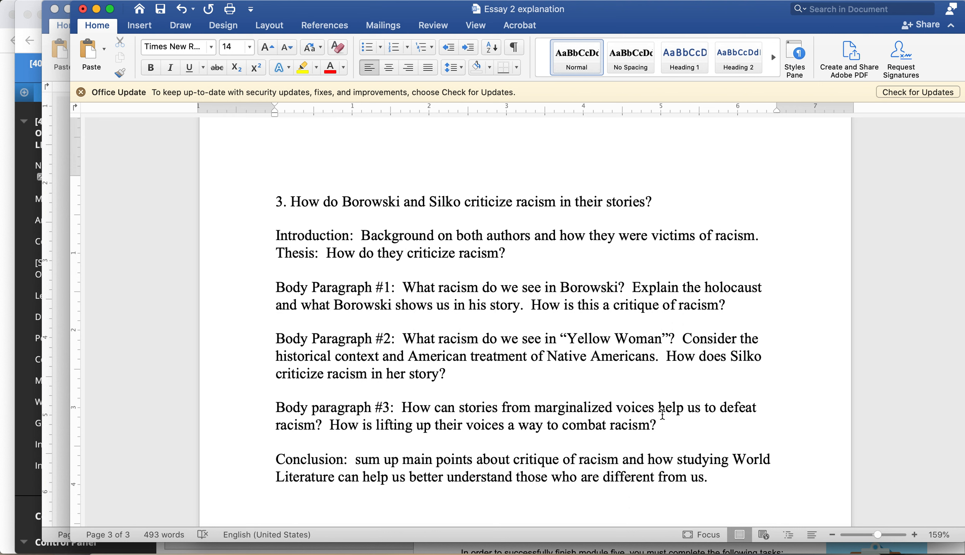
left_click(499, 407)
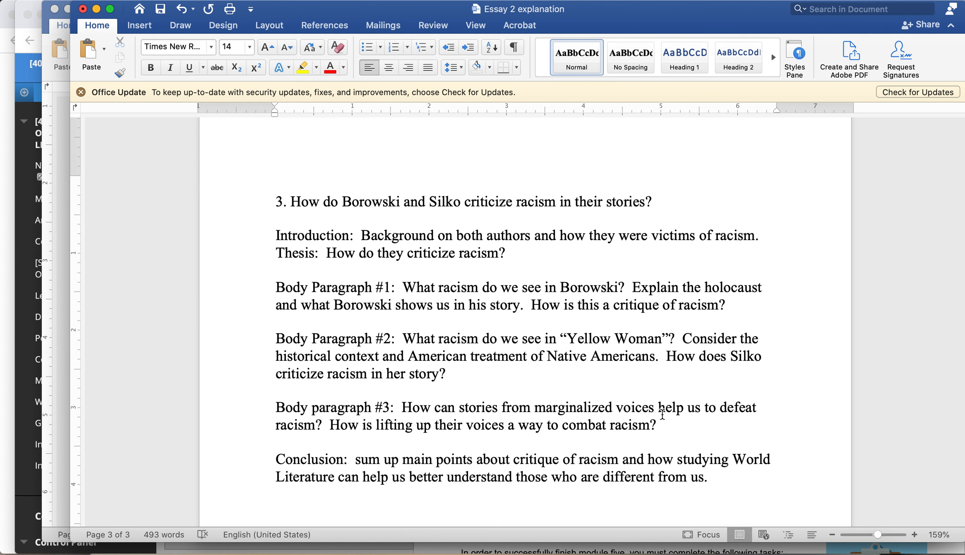
left_click(498, 407)
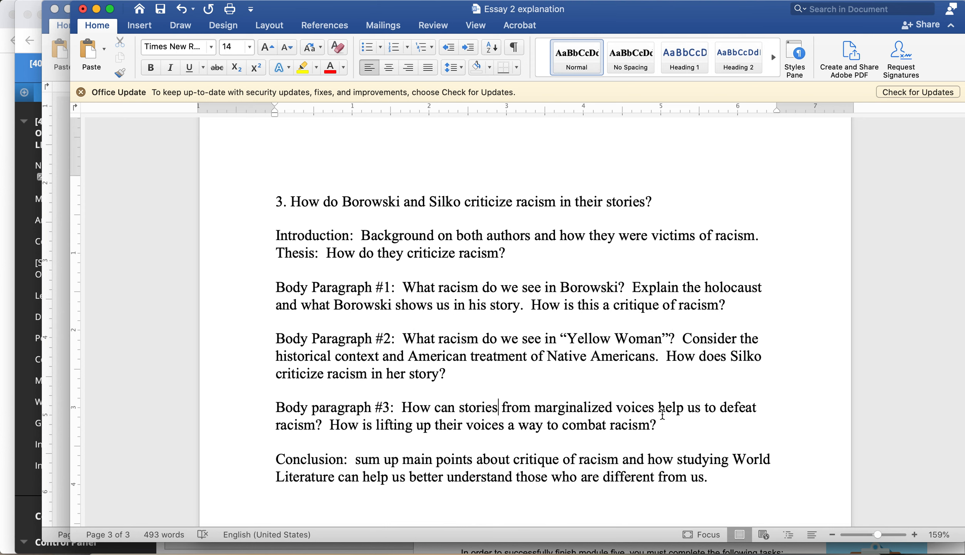
Step: Scroll up to the opening discussion board reminder at the top of page 1
scroll("down", 3)
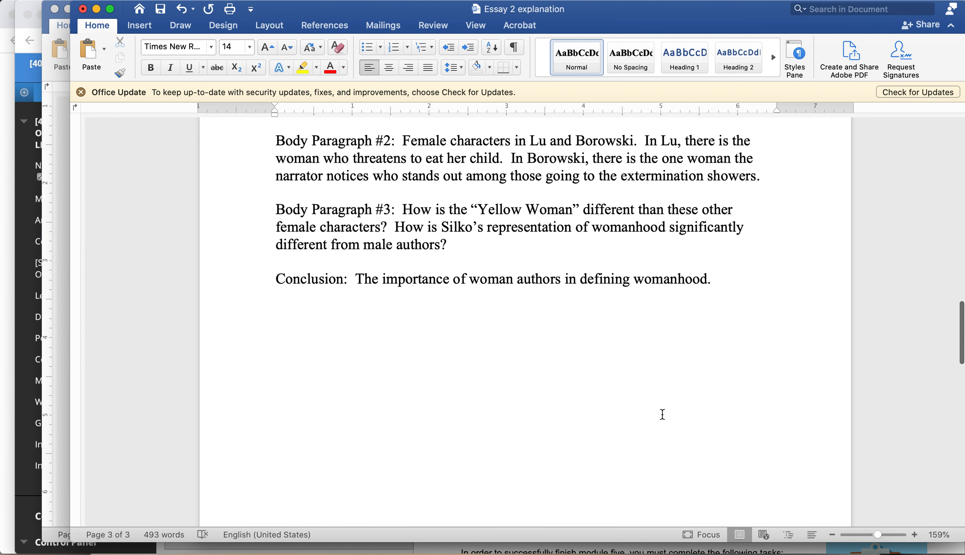
scroll("up", 3)
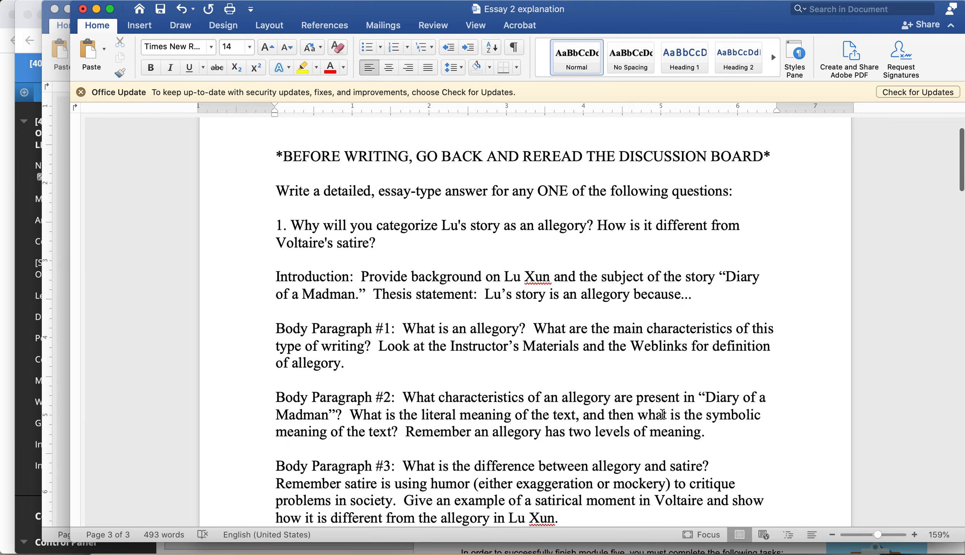
scroll("up", 3)
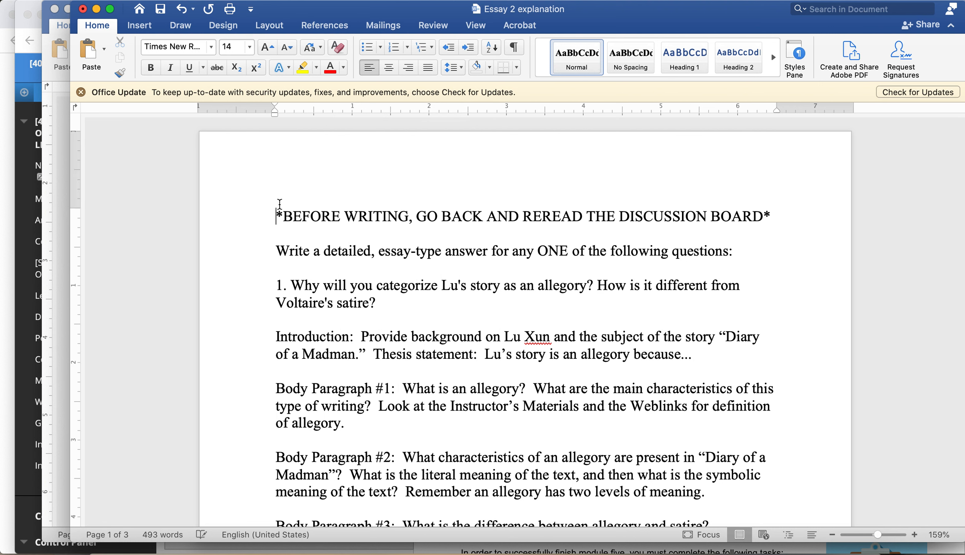
Step: Type '15% of the final grade' and 'Go back and review Essay 1 and my comments.'
type("15%")
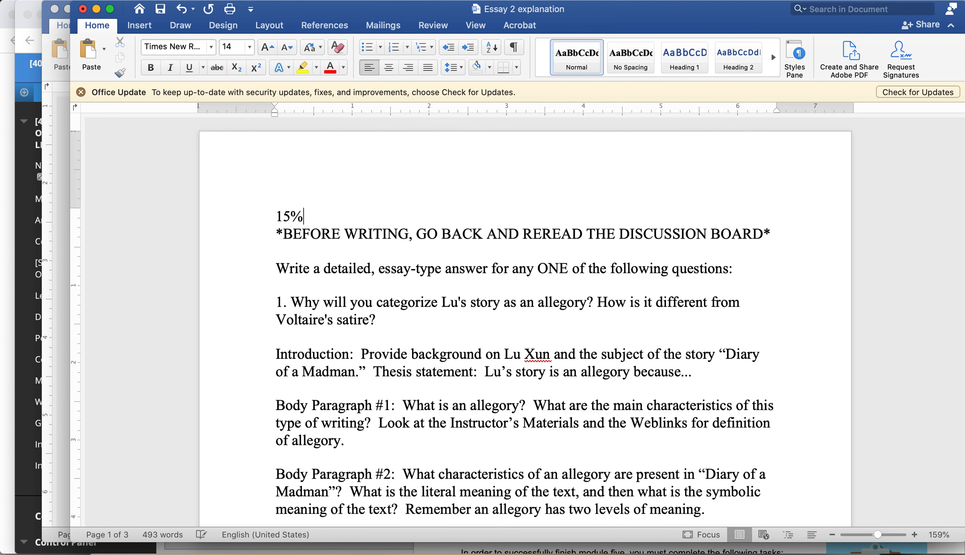
type("of the final grade")
type("Go back")
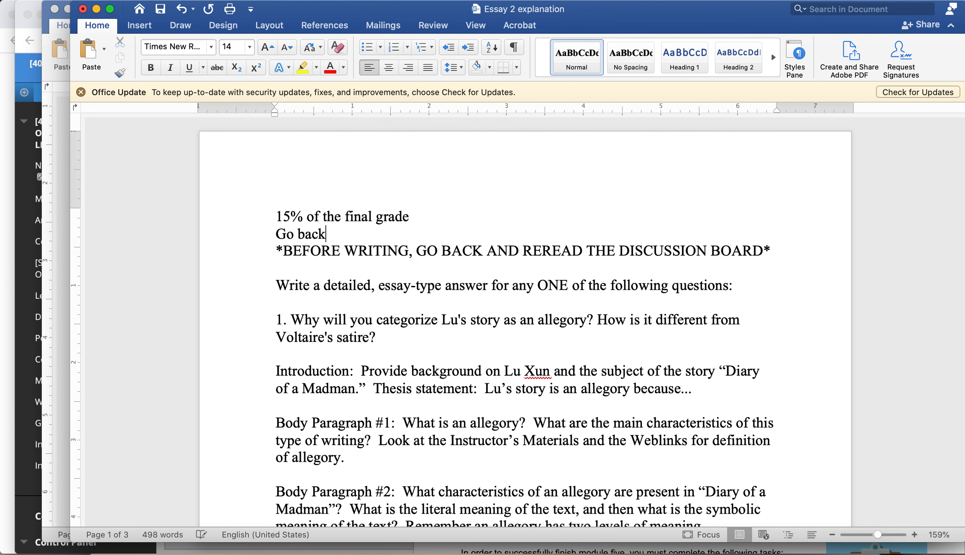
type("and review Essay")
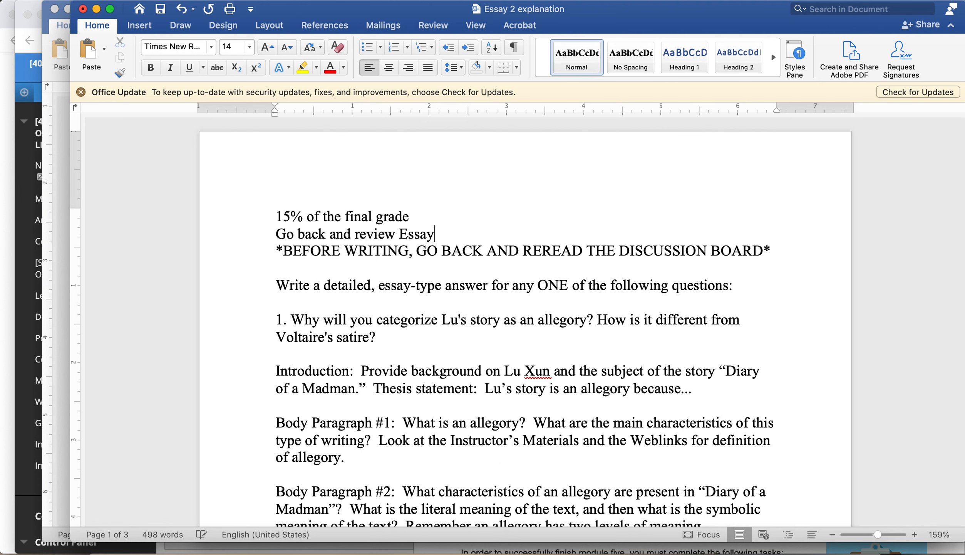
type("1 and my com")
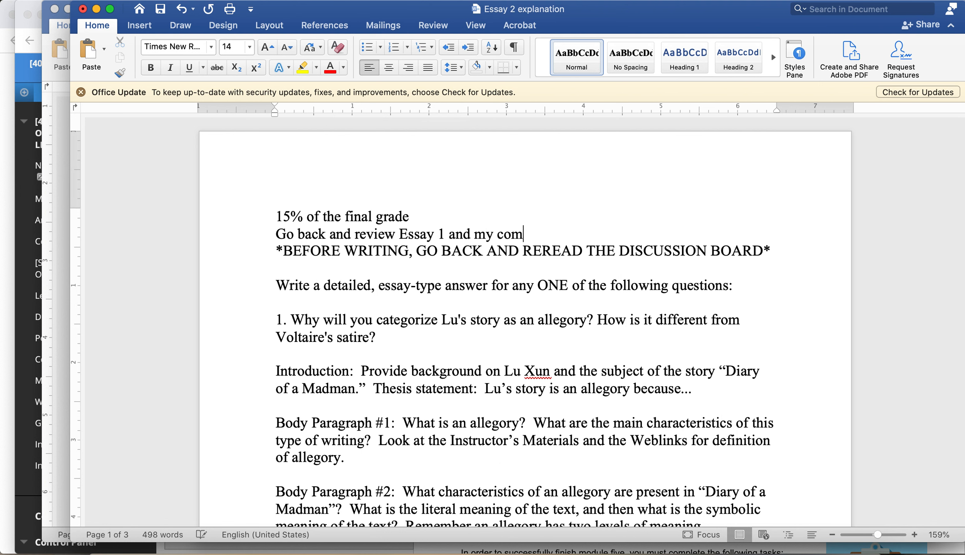
type("ments.")
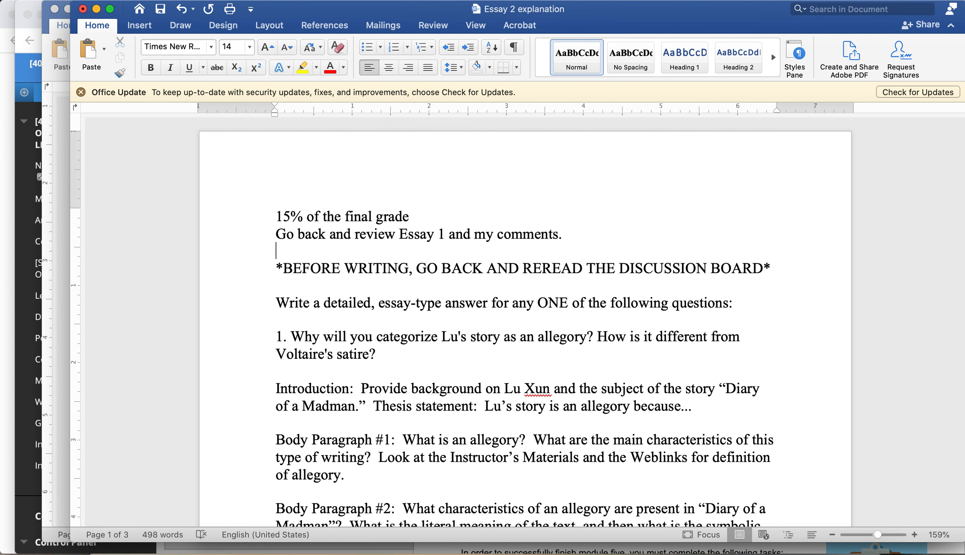